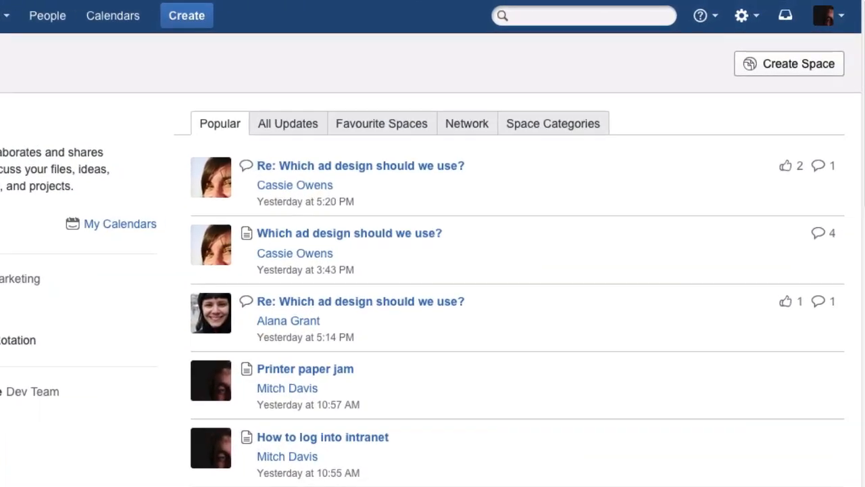
Start a new space from the dashboard and choose the Knowledge Base space type
click(788, 63)
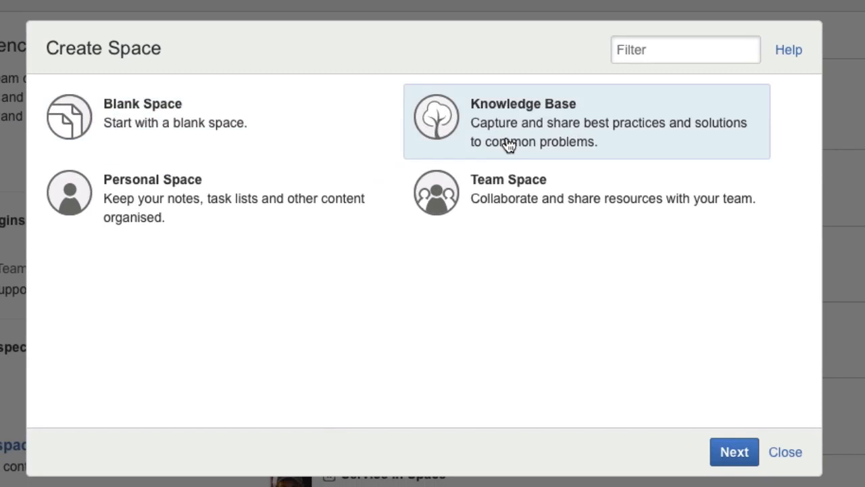
scroll(down, 3)
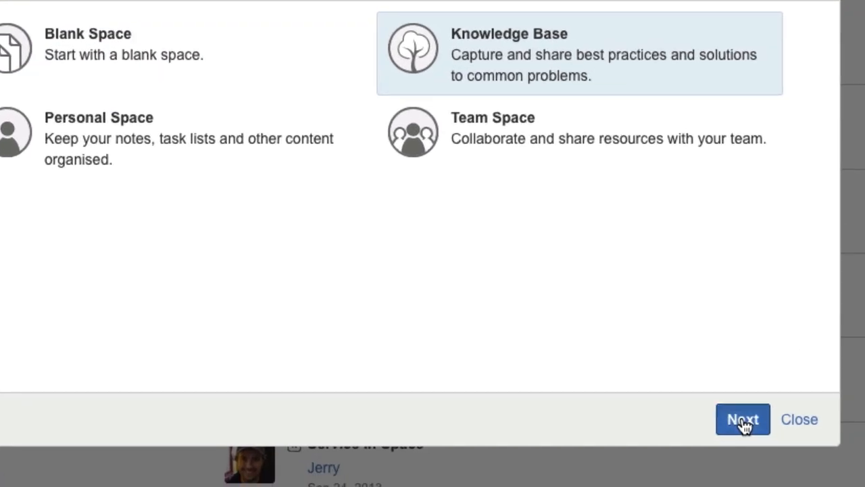
Create the 'Service in Space' knowledge base with key SIP and a best-practices description
click(742, 419)
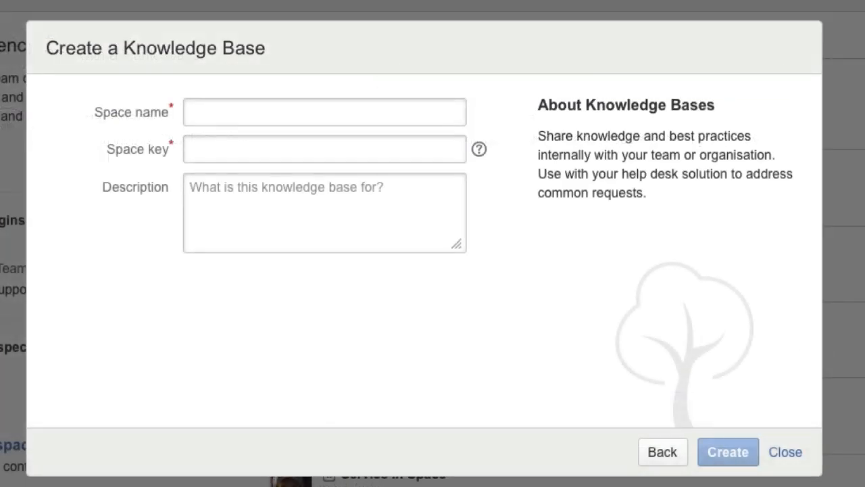
text(Service in Space)
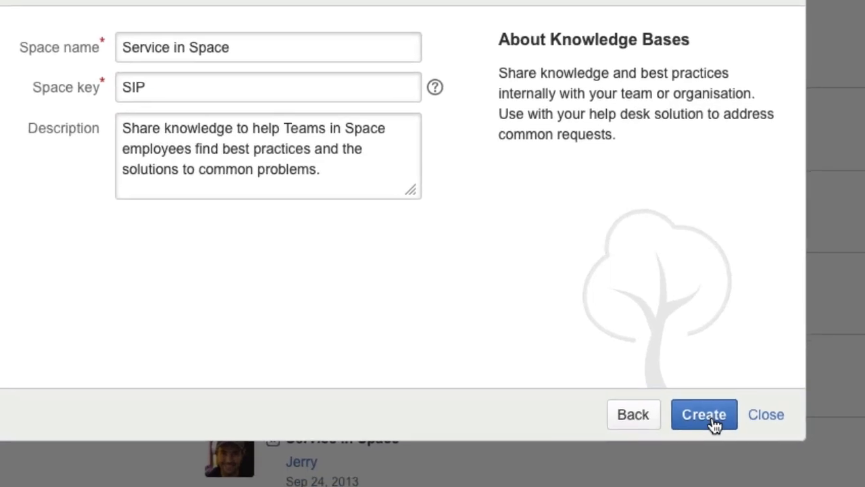
click(704, 413)
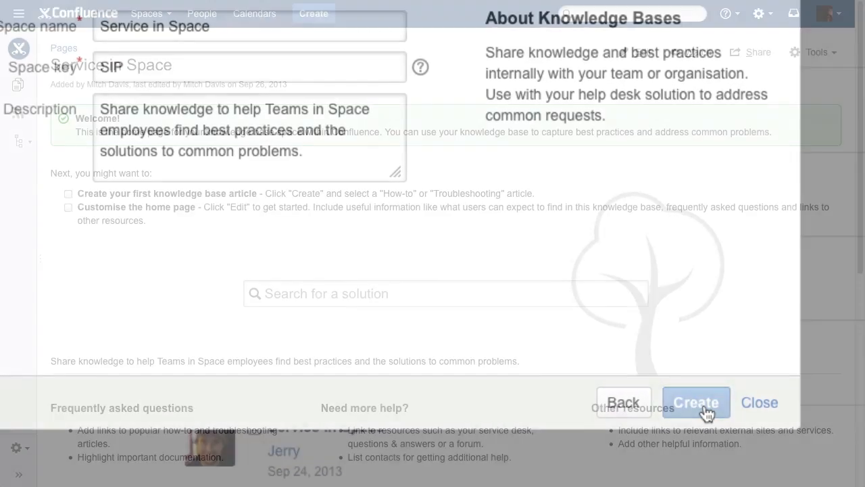
click(697, 402)
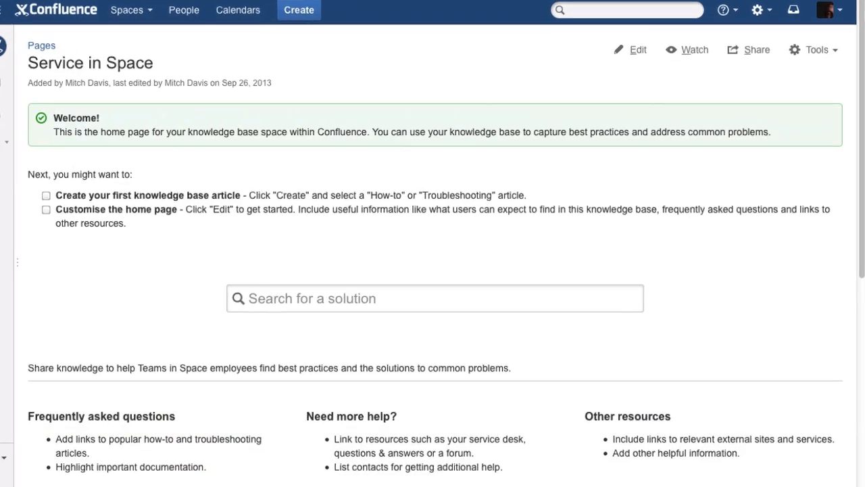
Add request, how-to and troubleshooting panels, solution search and FAQ links to the home page, and save
click(637, 50)
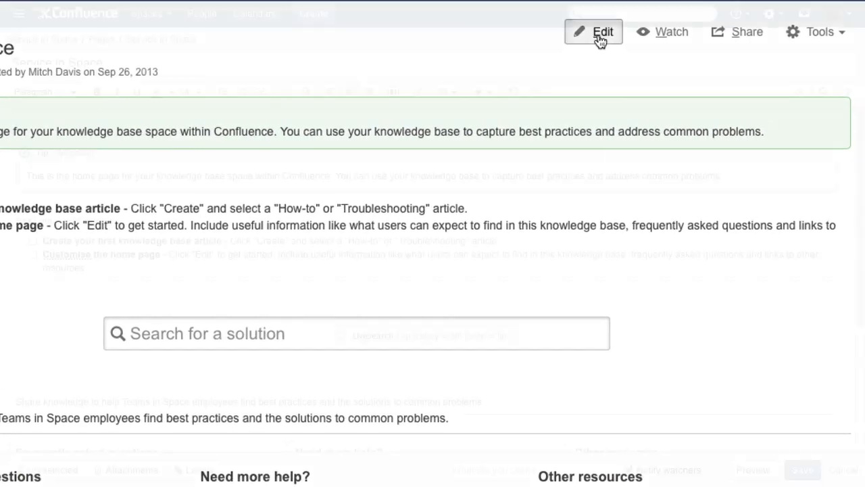
click(594, 32)
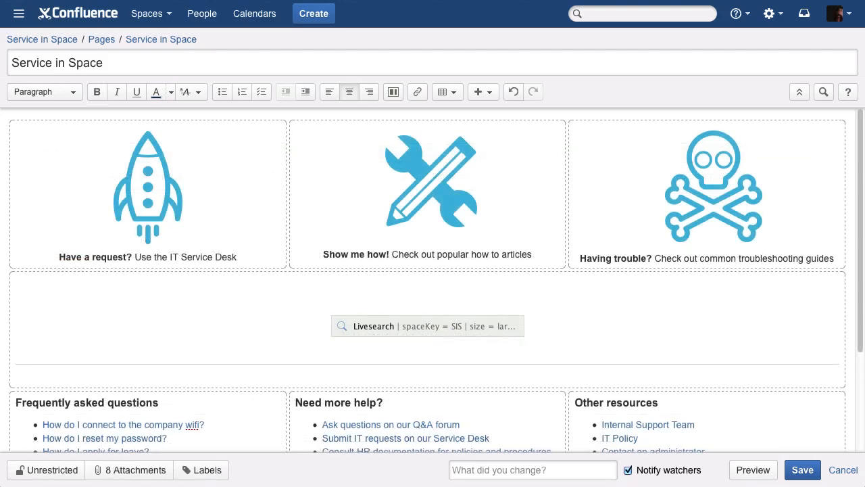
click(803, 470)
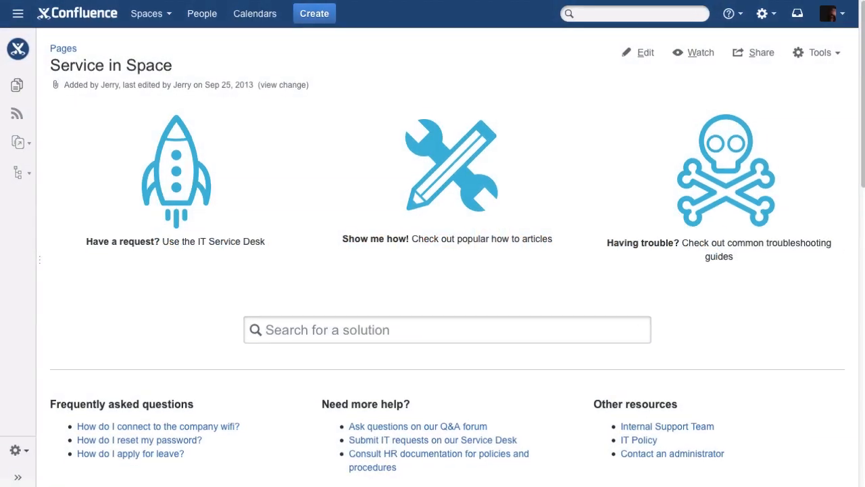
Publish how-to article 'How to set up printers for Mac computer' labelled printer, mac, set-up
click(314, 13)
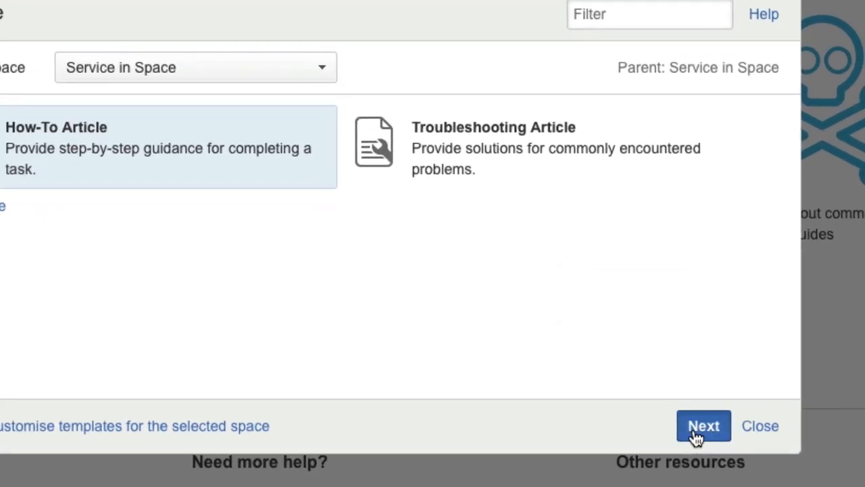
click(704, 425)
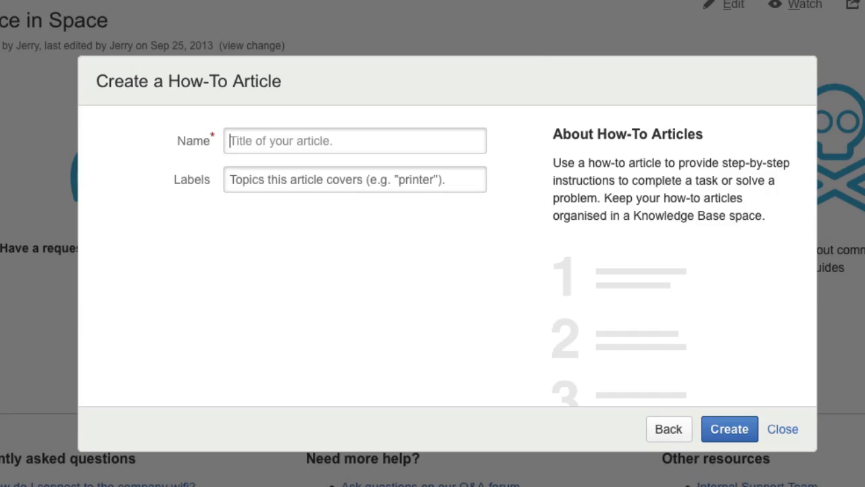
text(How to s)
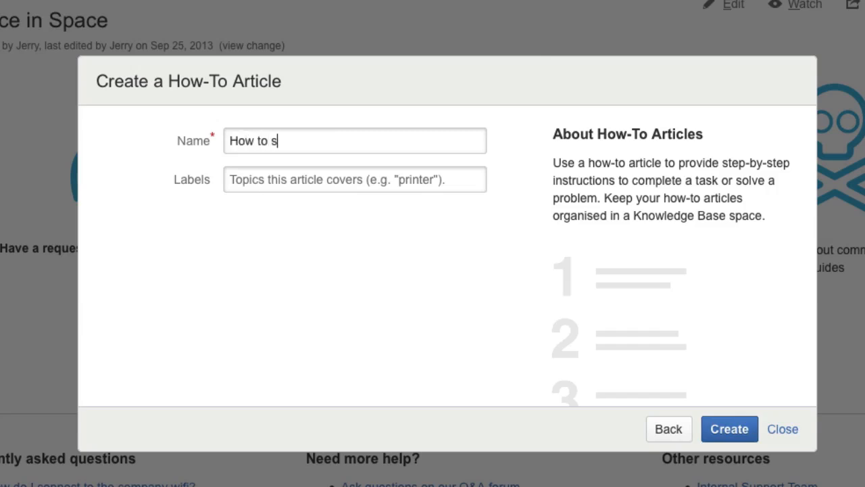
click(355, 179)
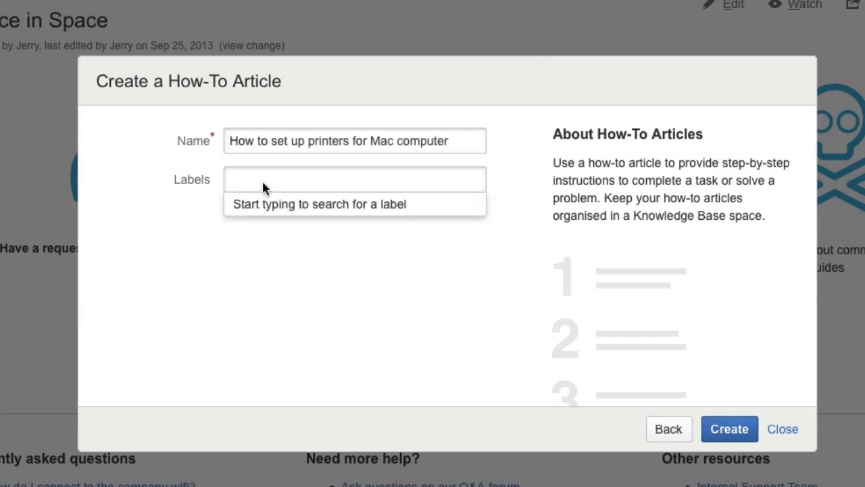
text(printer mac set-up)
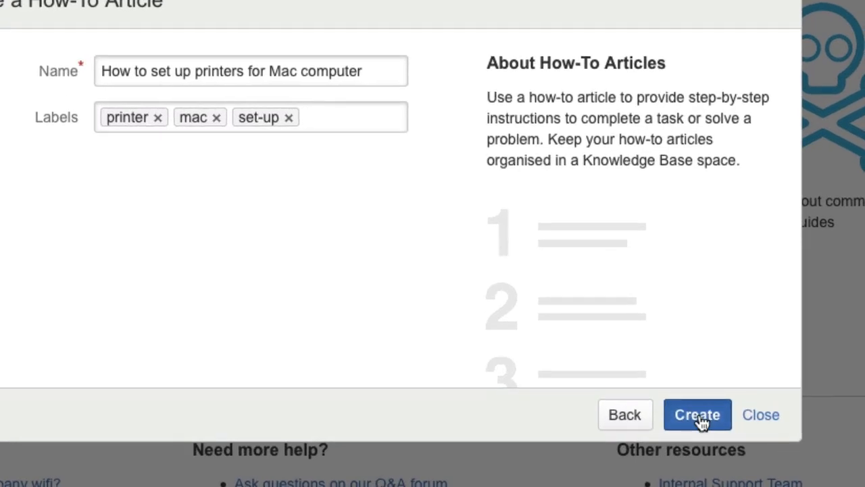
click(697, 414)
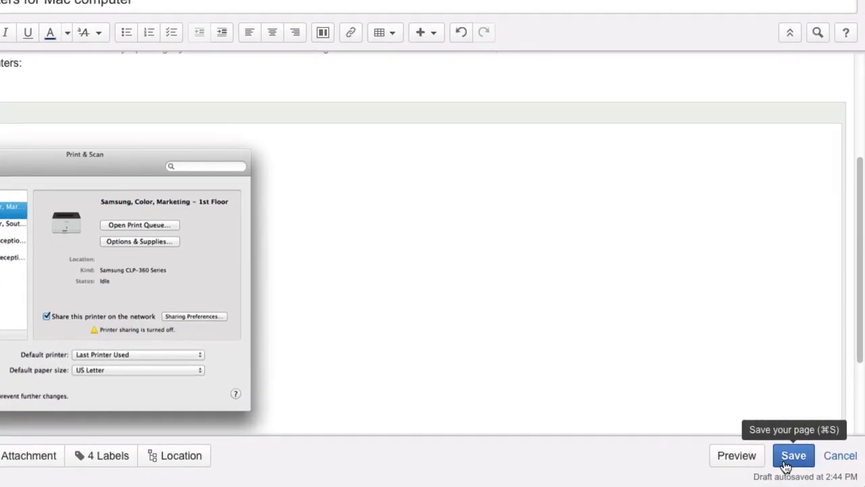
click(793, 455)
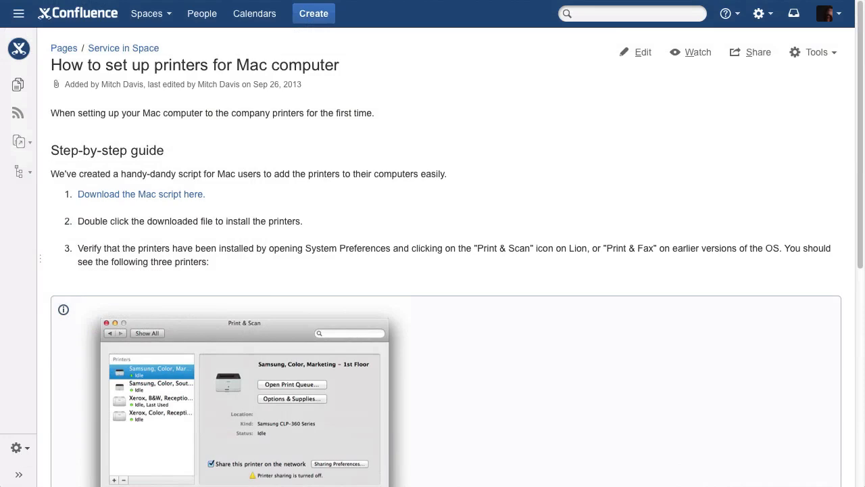
click(313, 13)
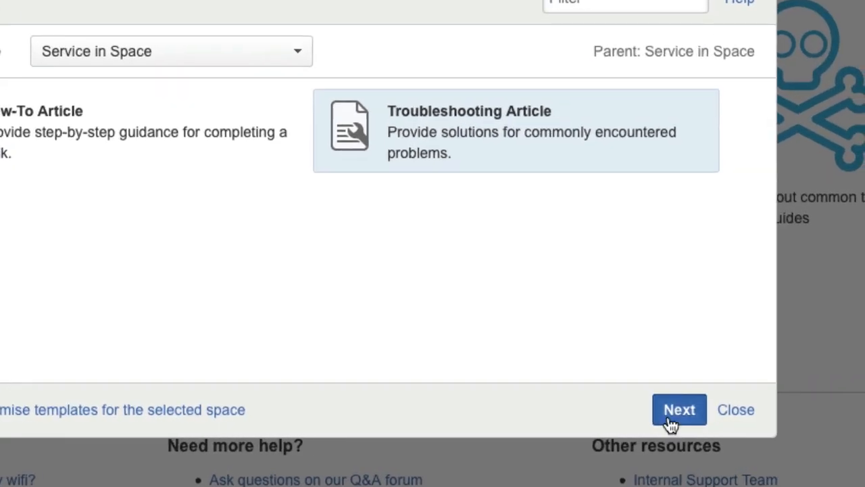
Publish troubleshooting article 'Problem with video conferencing' labelled video, conference and meeting
click(679, 410)
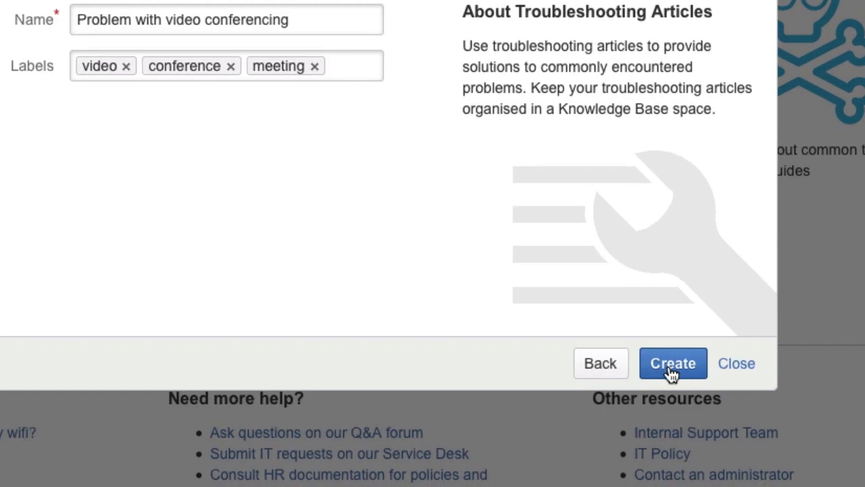
click(673, 363)
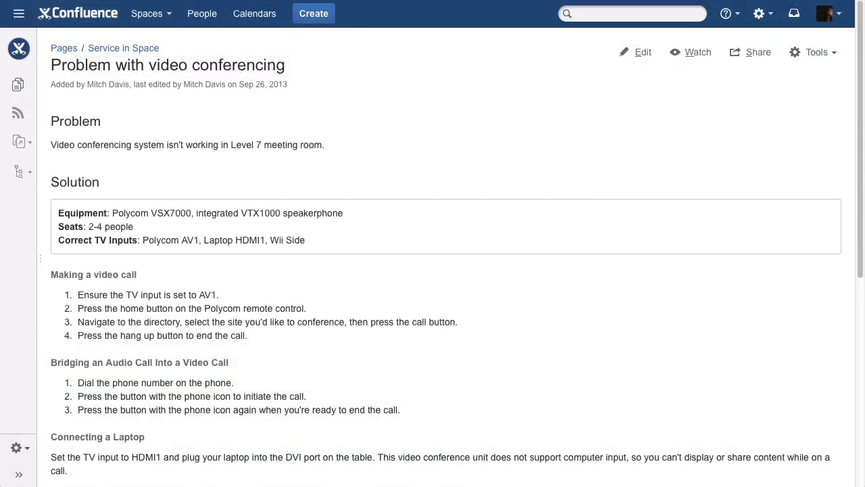
scroll(down, 3)
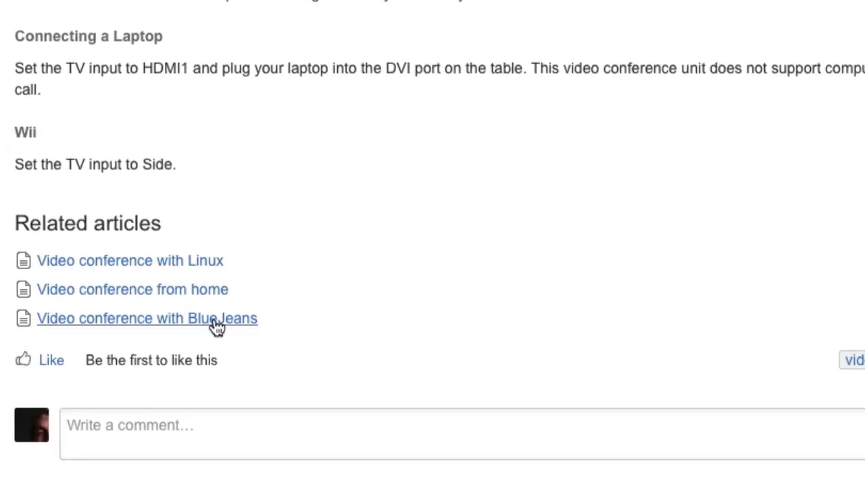
View the related 'Video conference with BlueJeans' article, then return to the space home page
click(147, 318)
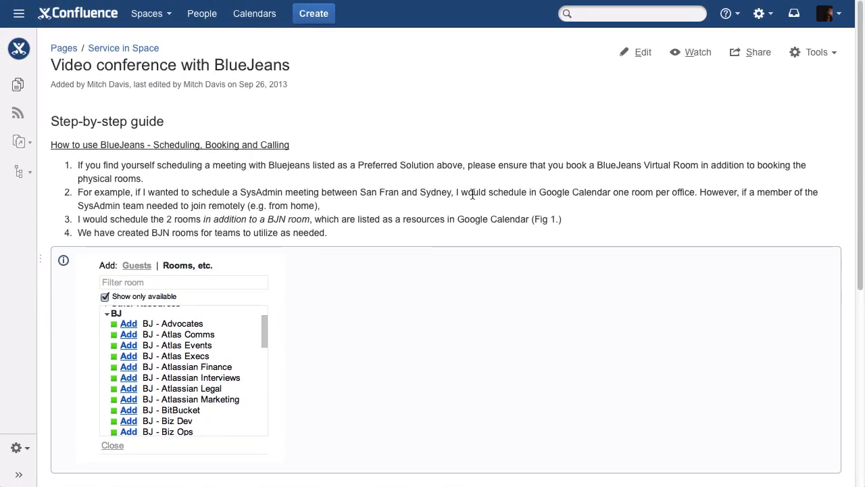
click(124, 48)
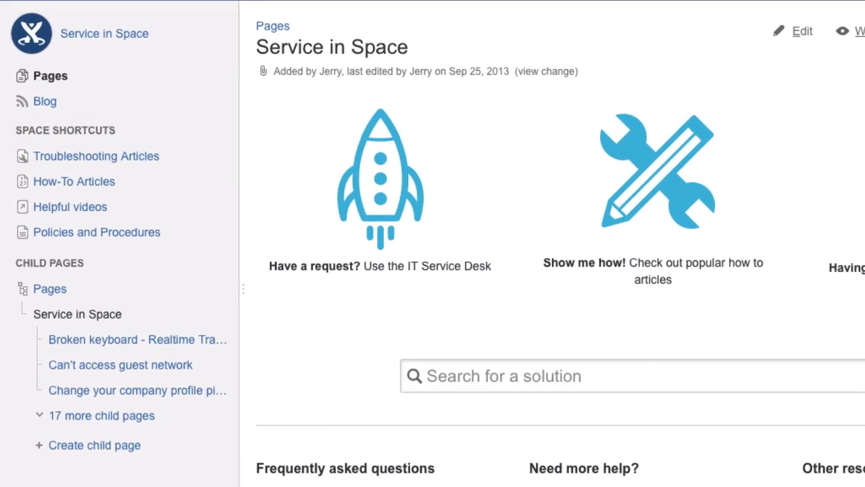
Collapse the sidebar and scroll down to Browse by Topic and Recently Updated Articles
click(74, 181)
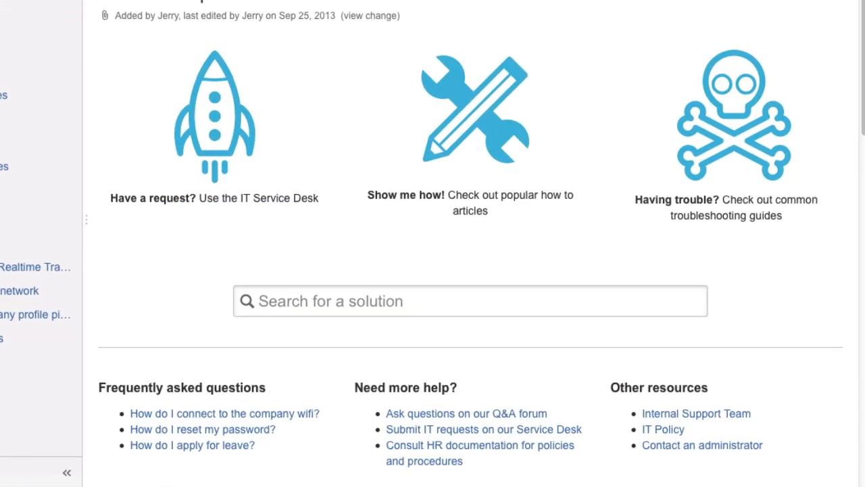
text(how t)
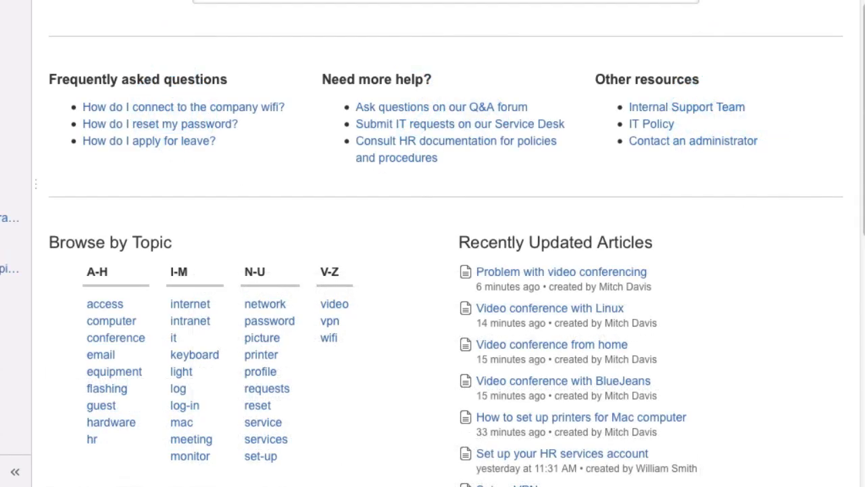
scroll(down, 3)
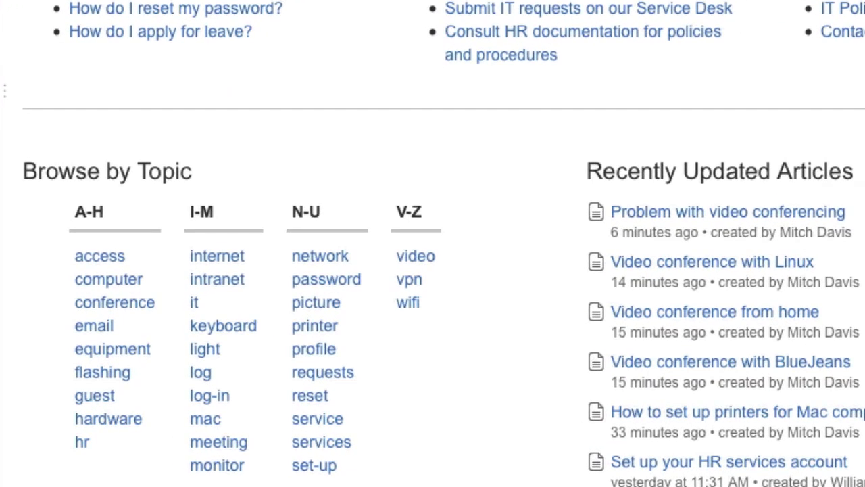
List content labelled 'intranet' and open the 'Overcoming intranet log in issues' article
click(217, 279)
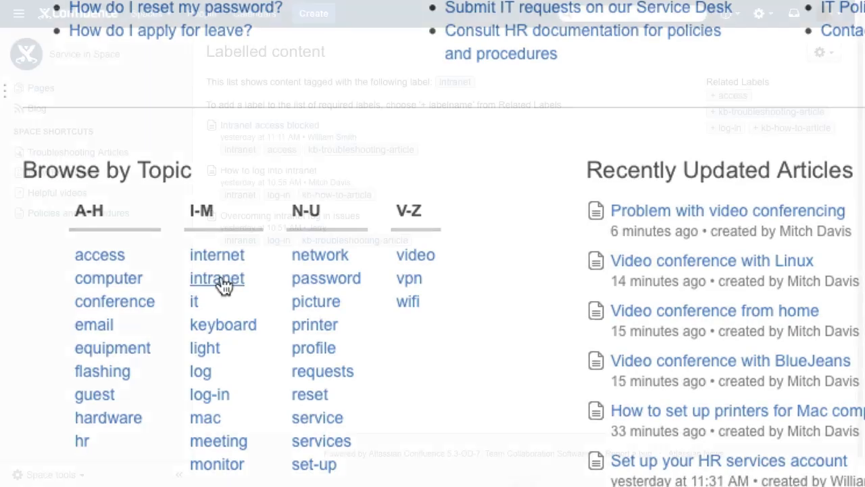
click(217, 277)
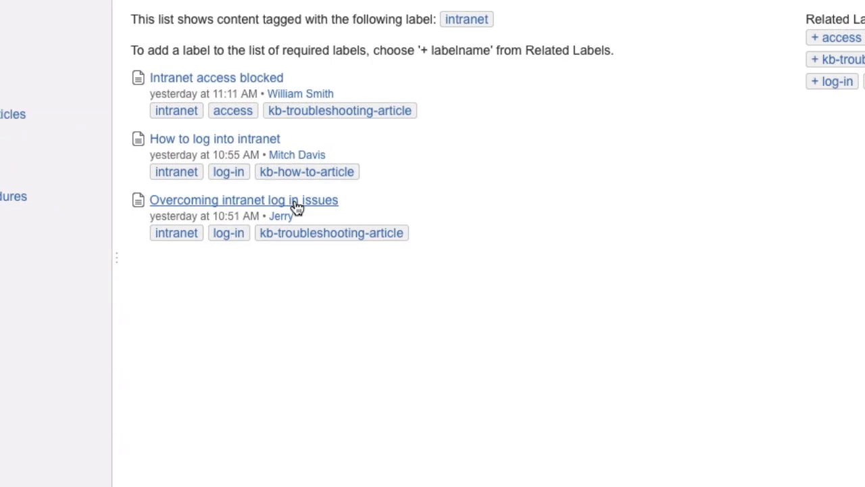
click(243, 200)
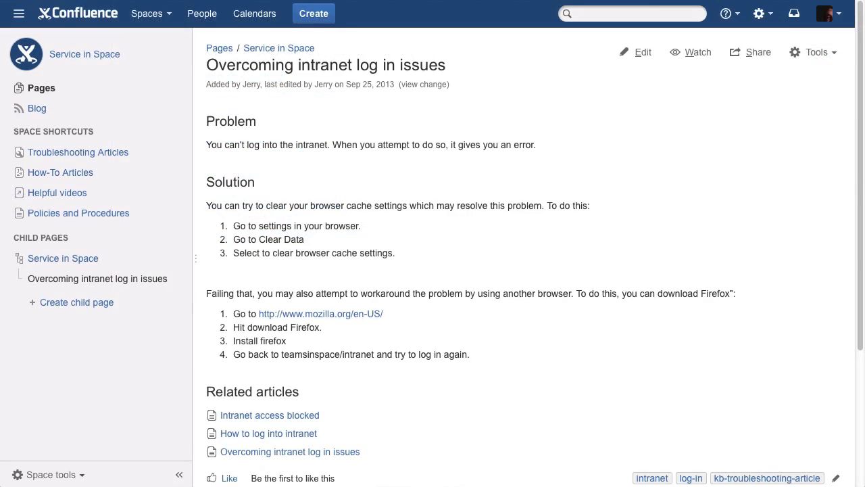